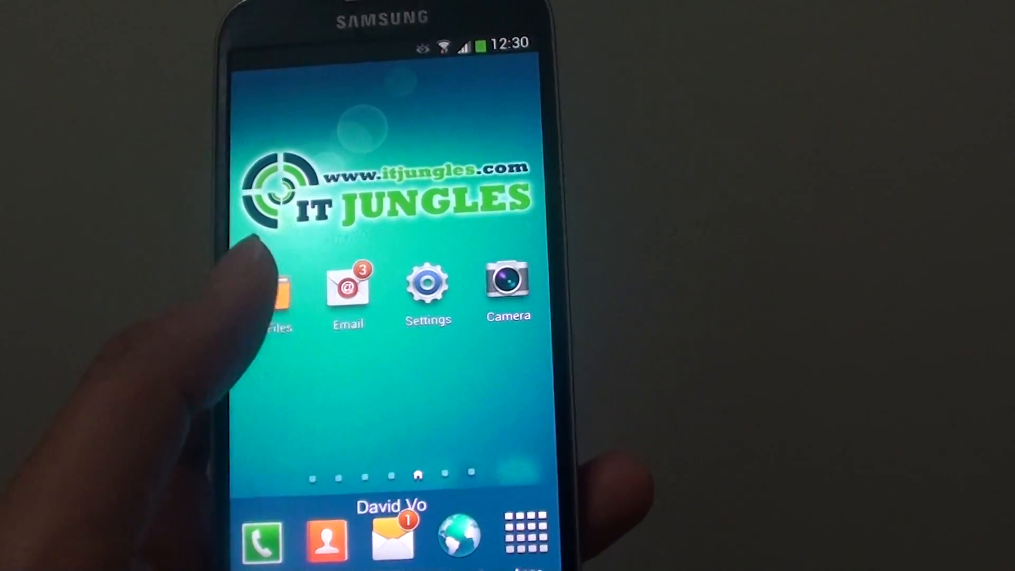
Launch Samsung Email from the home screen to reach the inbox
{"action": "left_click", "coordinate": [347, 285]}
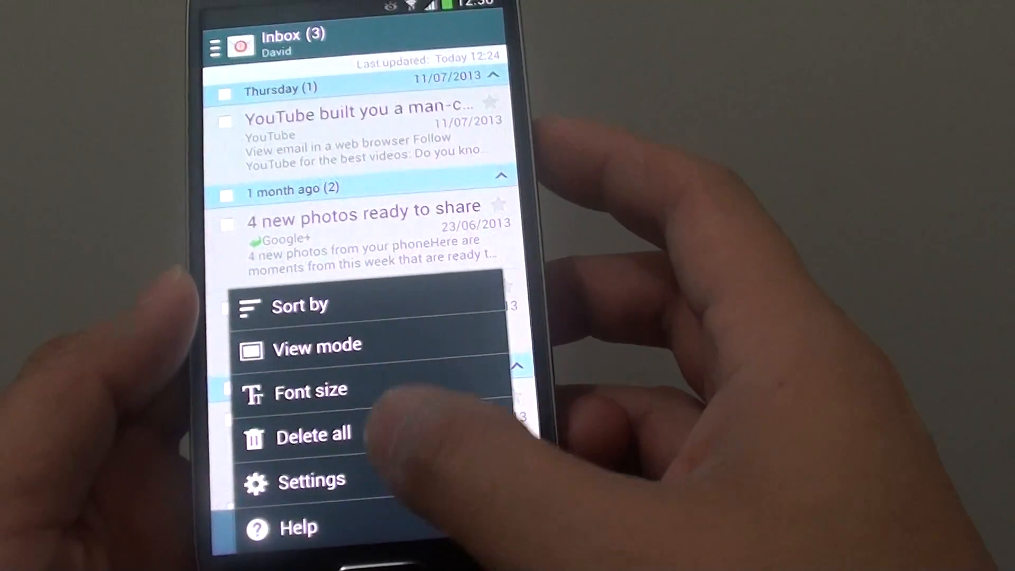
Go to Settings and select the itjunglestest Gmail account, scrolling its settings
{"action": "left_click", "coordinate": [310, 480]}
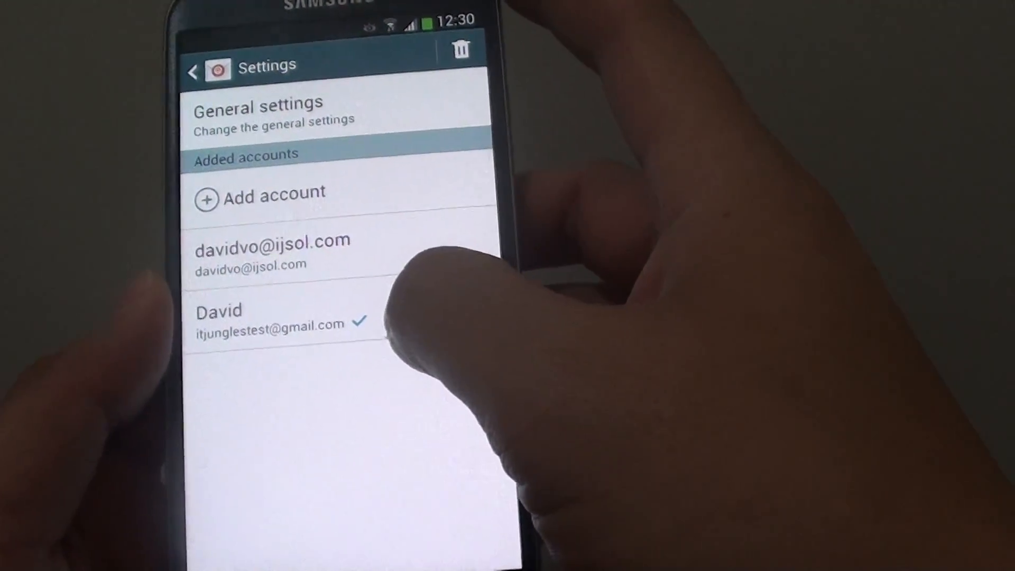
{"action": "left_click", "coordinate": [259, 317]}
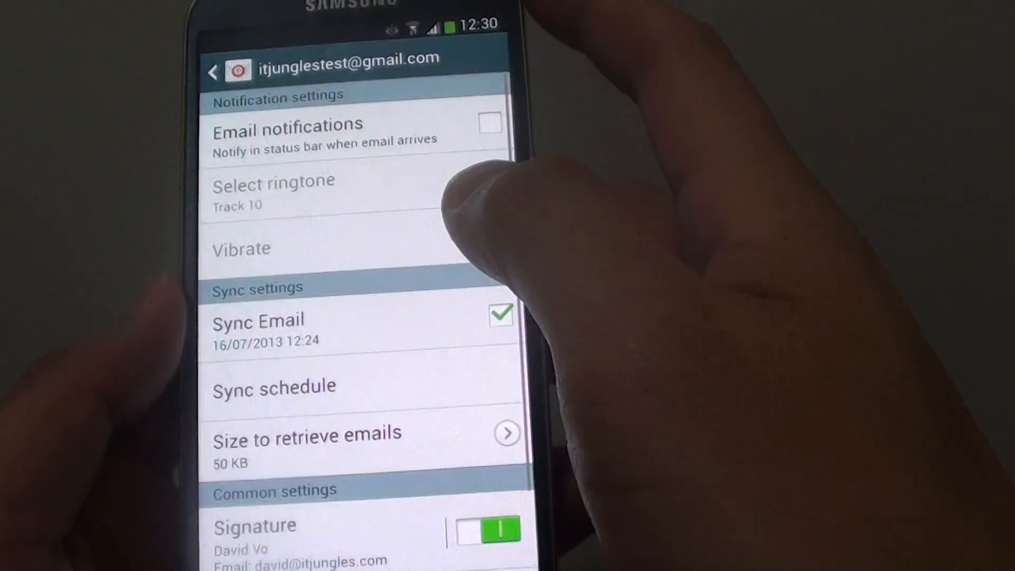
{"action": "scroll", "scroll_direction": "down", "scroll_amount": 3}
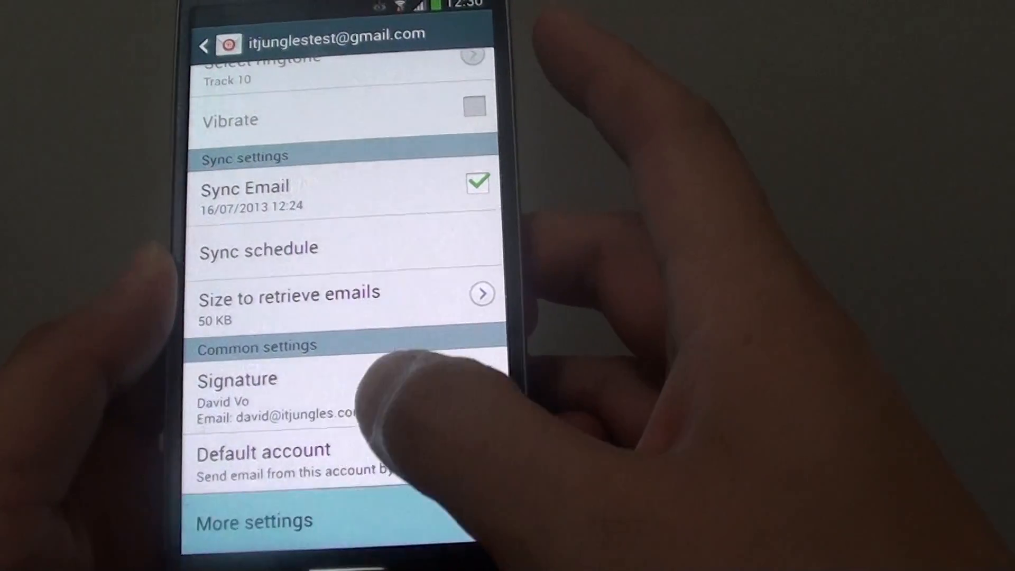
Open More settings, then the Always Cc/Bcc myself dialog, currently set to None
{"action": "left_click", "coordinate": [253, 521]}
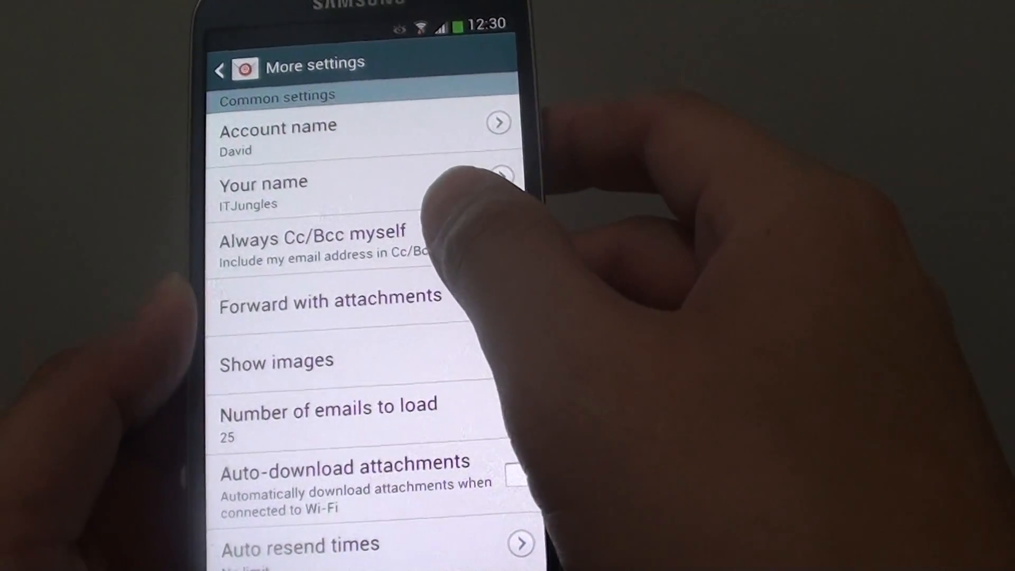
{"action": "left_click", "coordinate": [310, 249]}
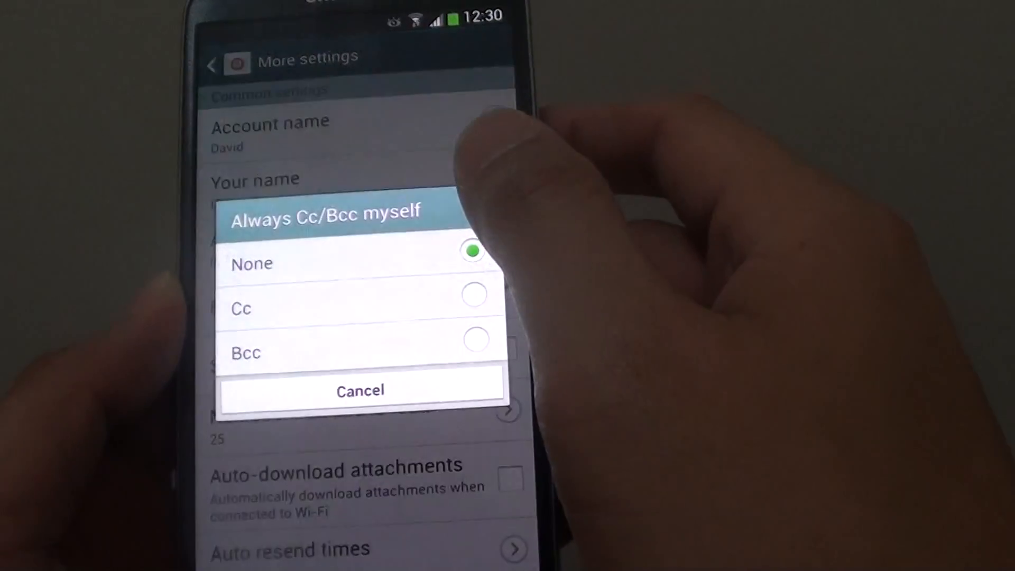